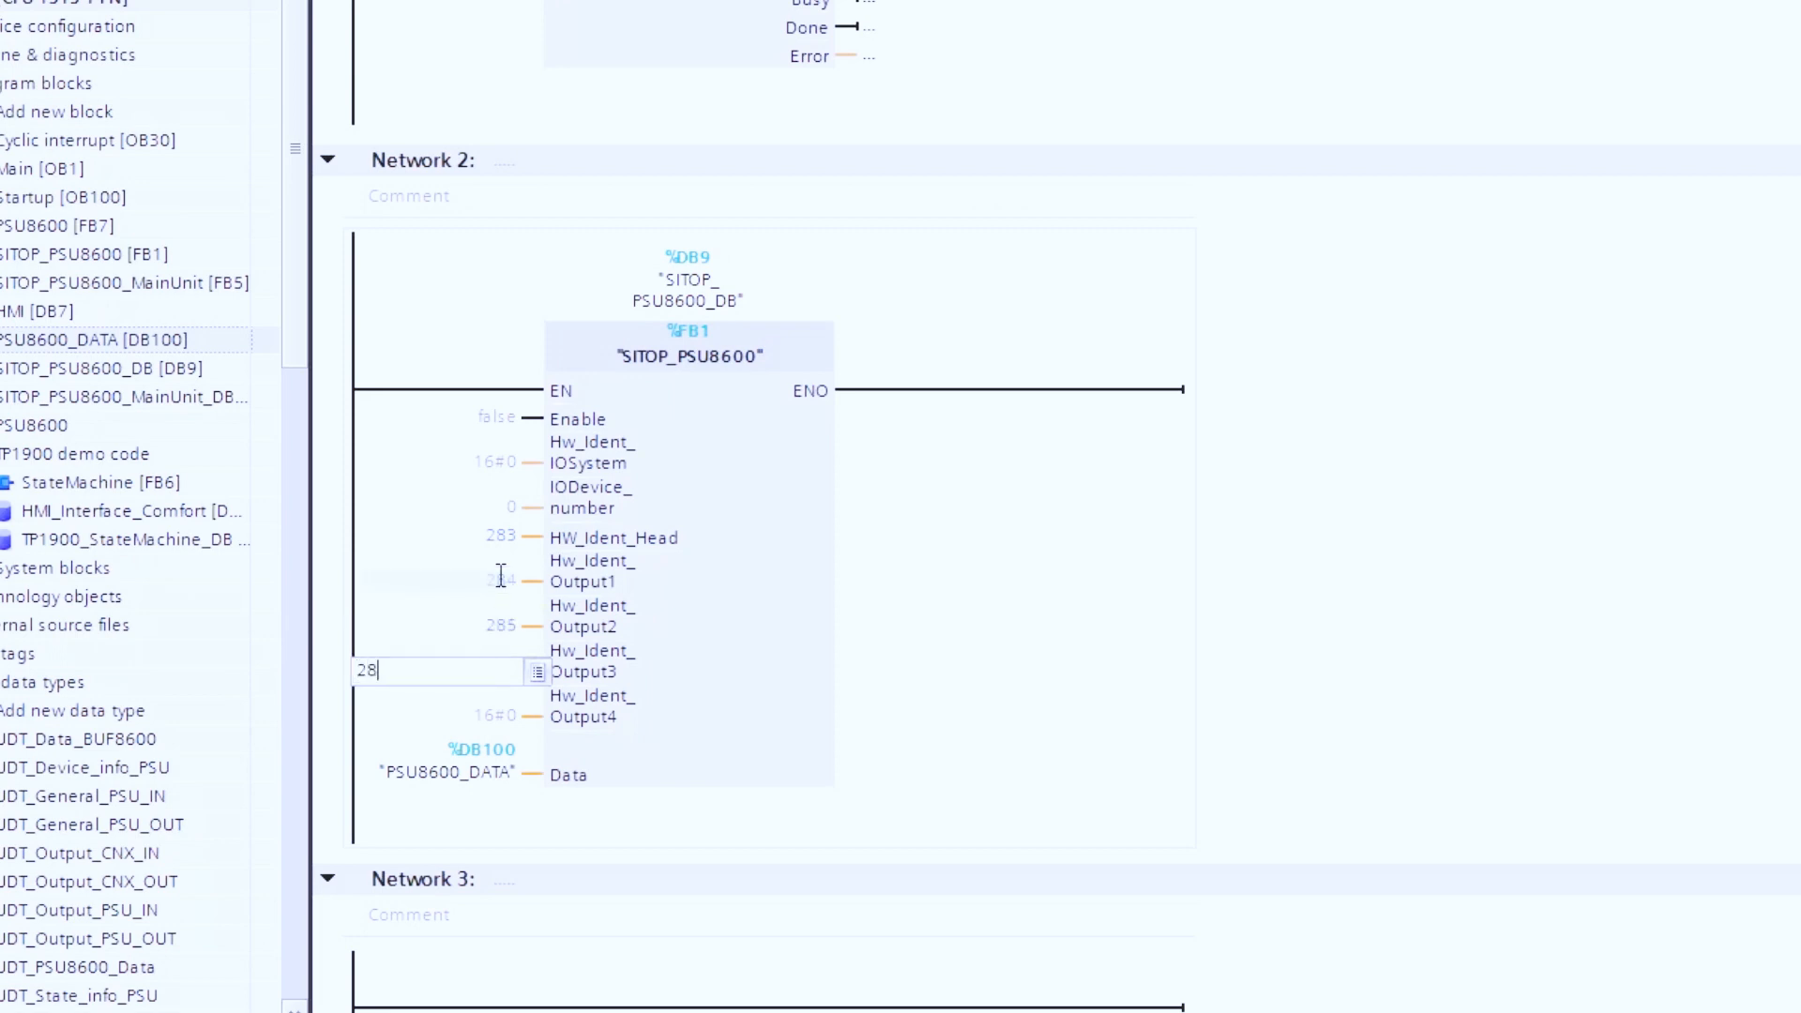
# Step: Confirm 286 as the Hw_Ident_Output3 hardware ID on the SITOP_PSU8600 call in Network 2
pyautogui.click(716, 608)
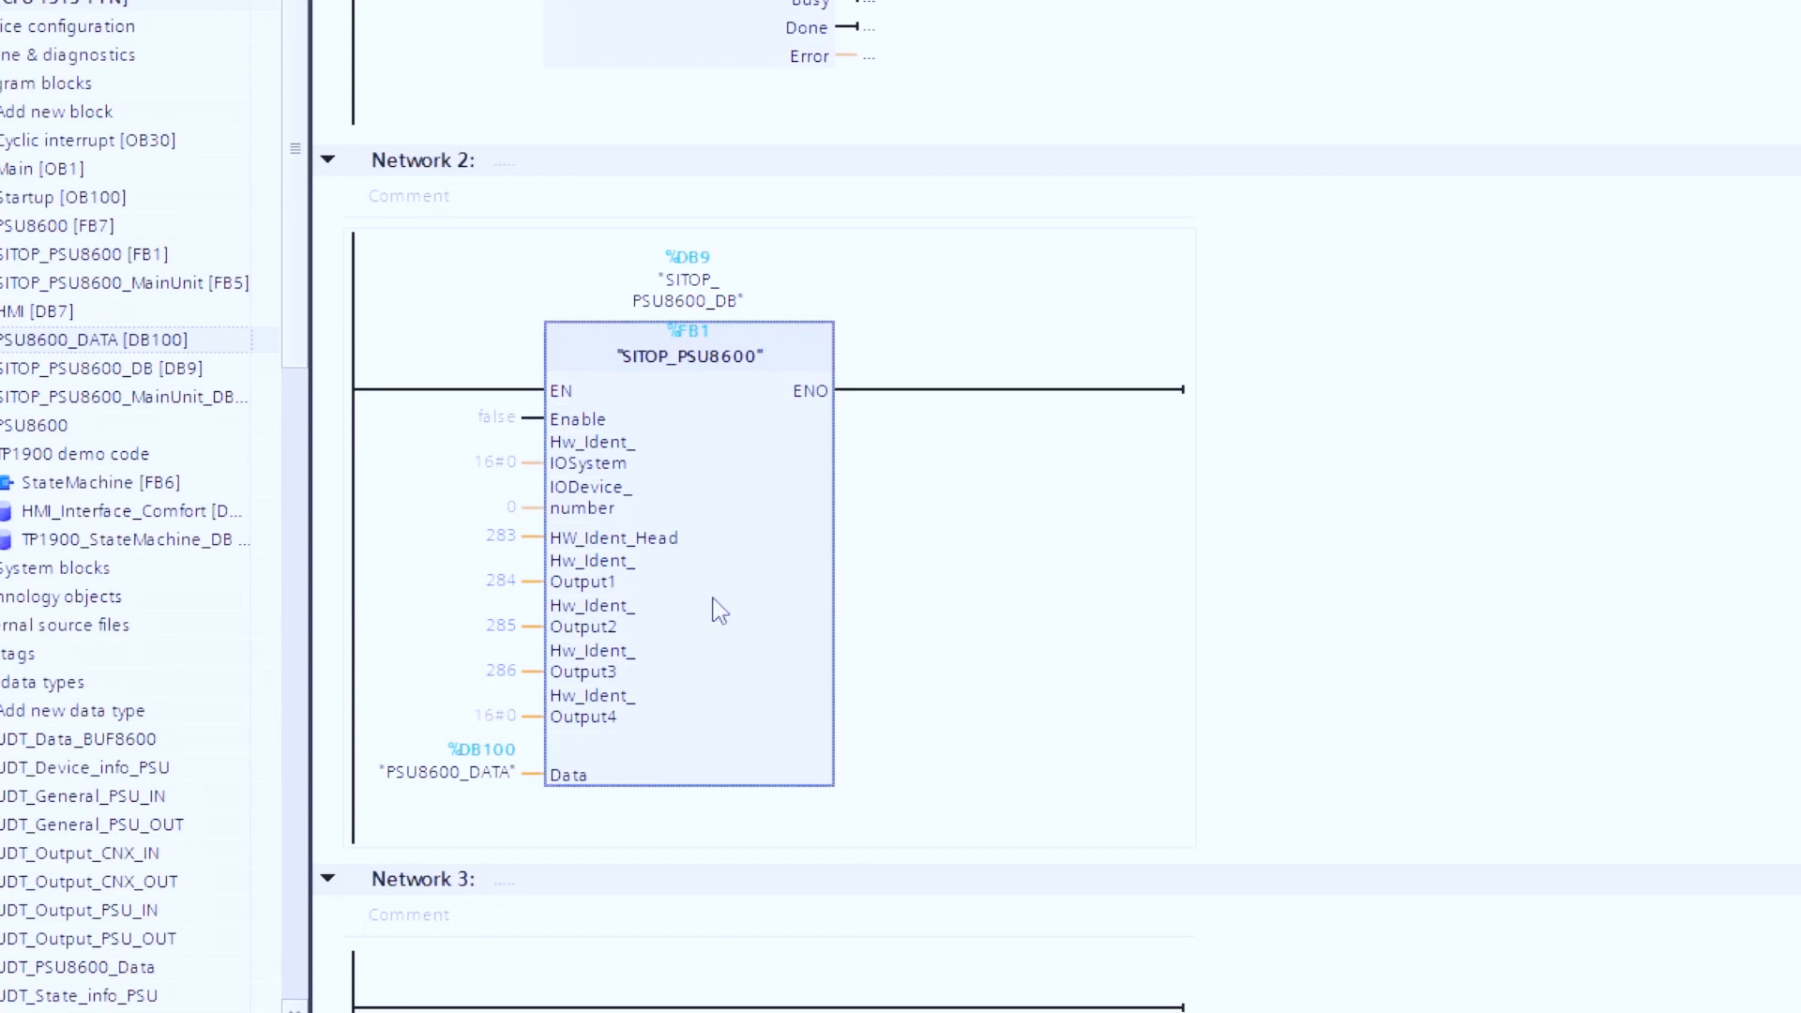